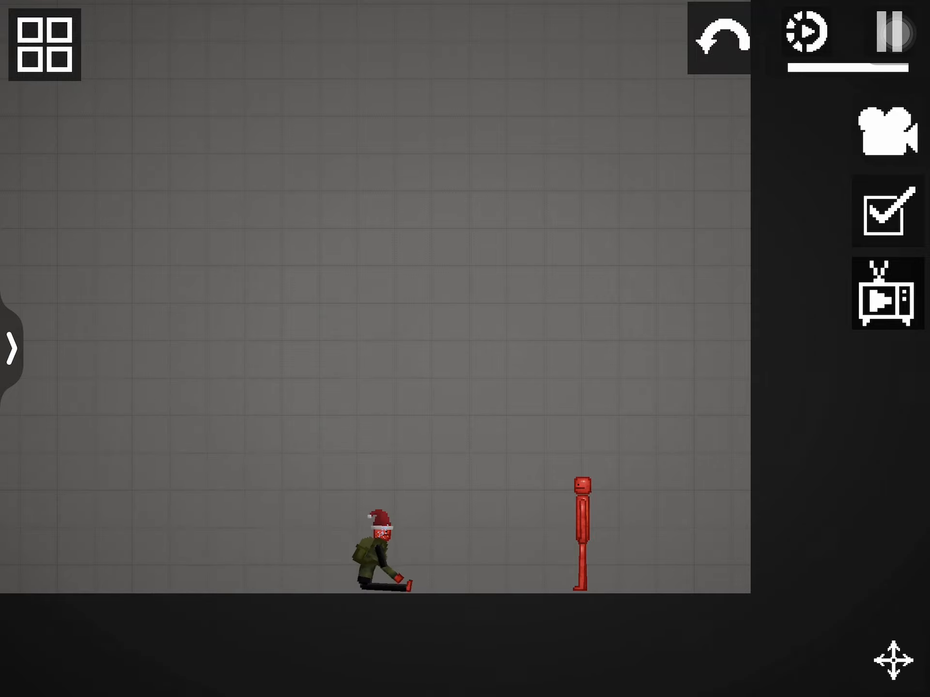
Show the saved-scenes panel listing saves such as HOUSE and CLASSROOM.
{"action": "left_click", "coordinate": [45, 44]}
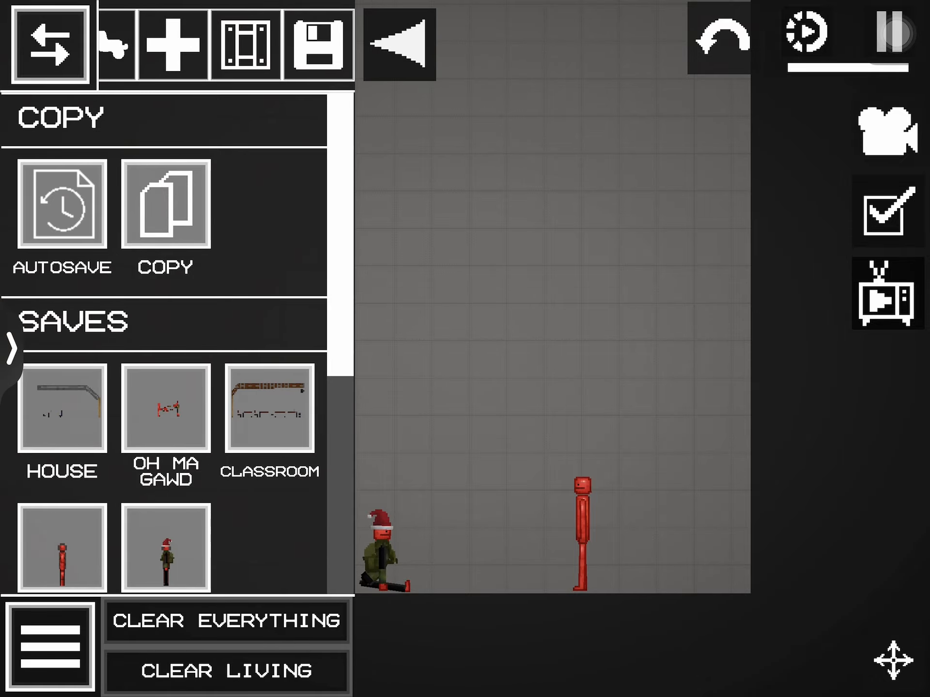